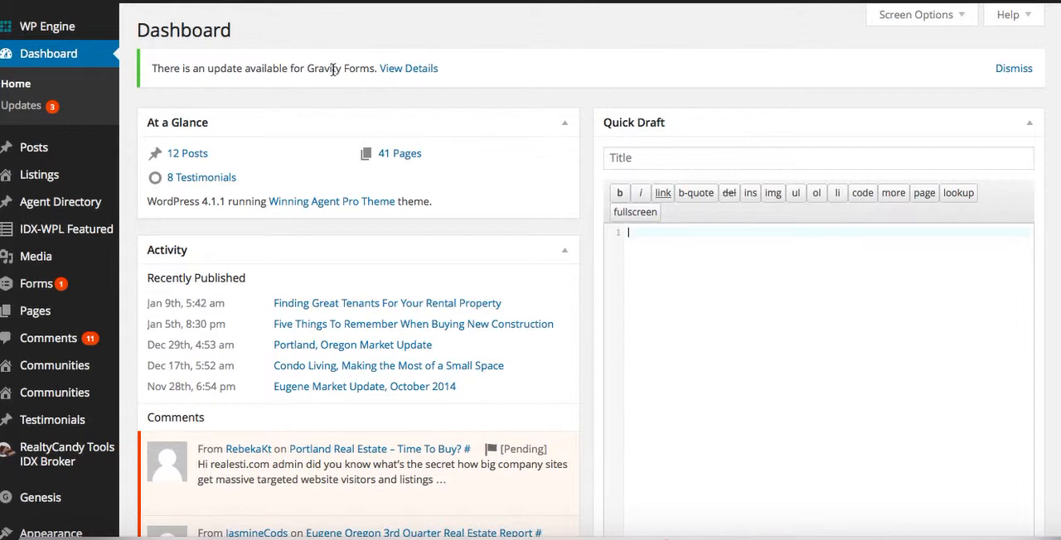
{"action": "mouse_move", "coordinate": [119, 254]}
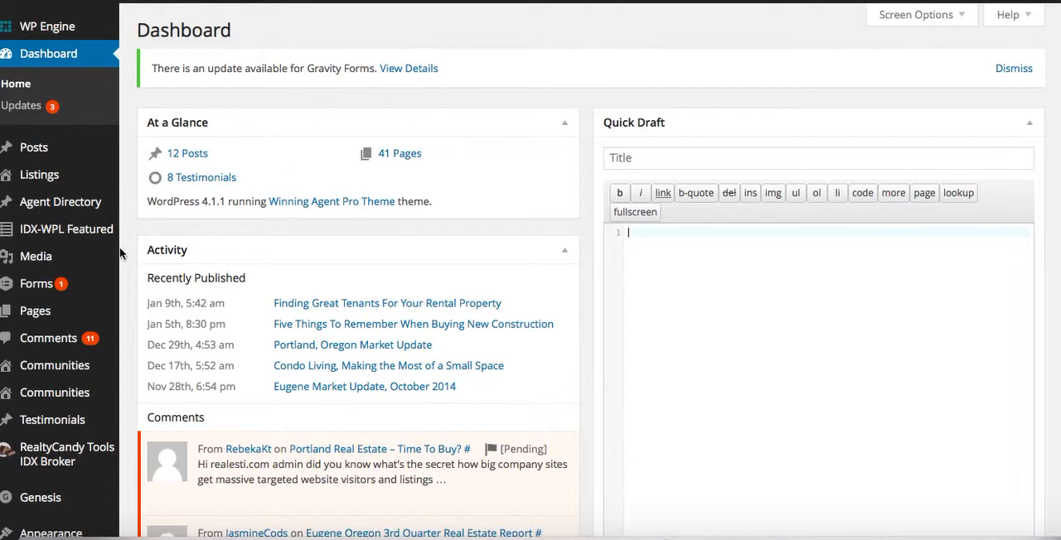
{"action": "mouse_move", "coordinate": [66, 229]}
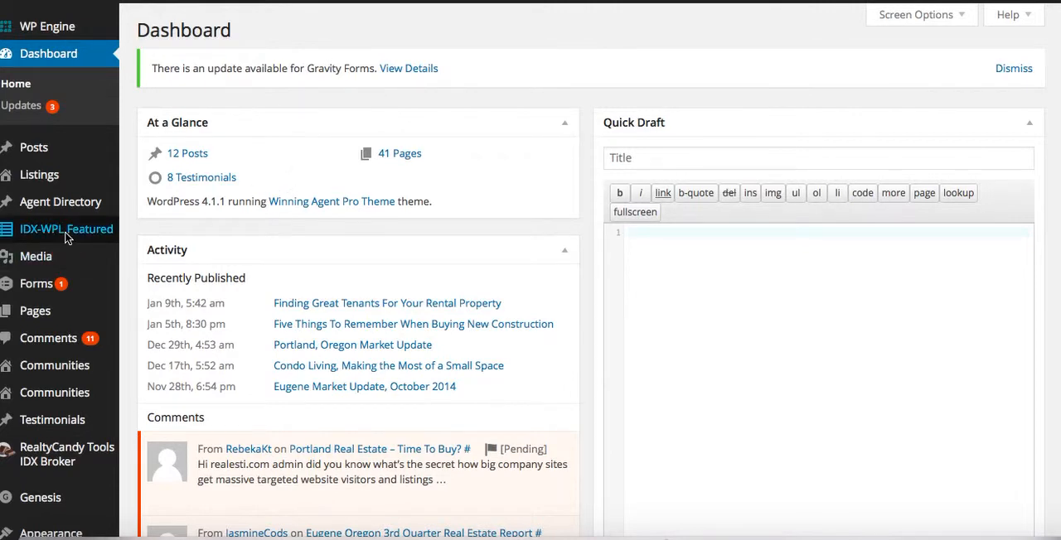
Import the featured IDX listing 681 W 28TH AVE into WP Listings via IDX-WPL Featured
{"action": "left_click", "coordinate": [66, 228]}
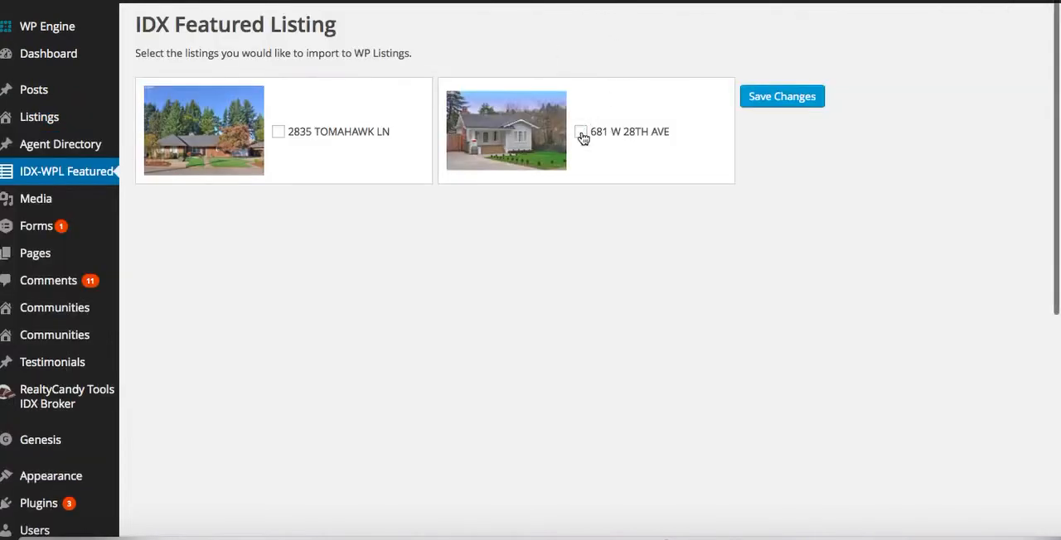
{"action": "left_click", "coordinate": [580, 132]}
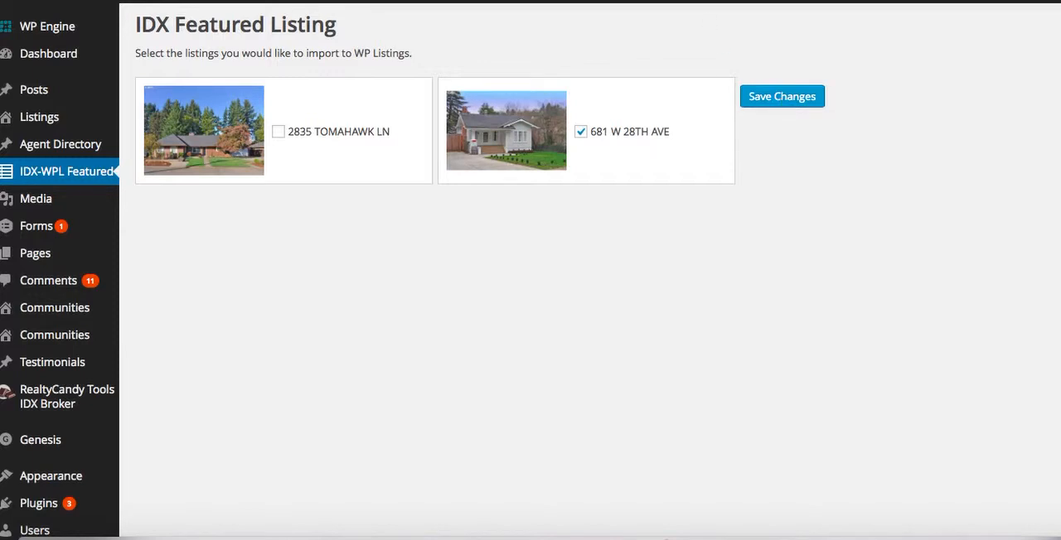
{"action": "left_click", "coordinate": [39, 116]}
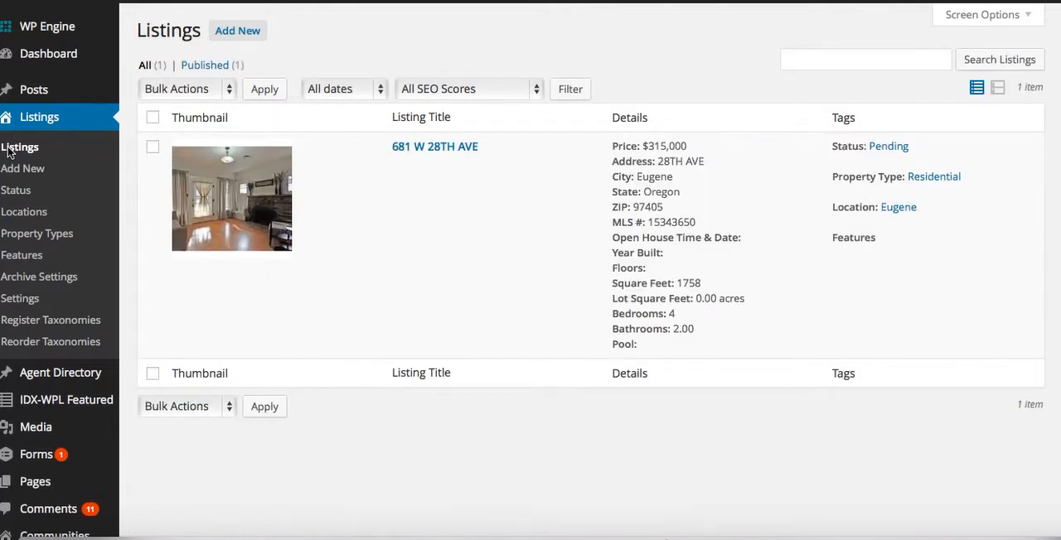
{"action": "mouse_move", "coordinate": [629, 120]}
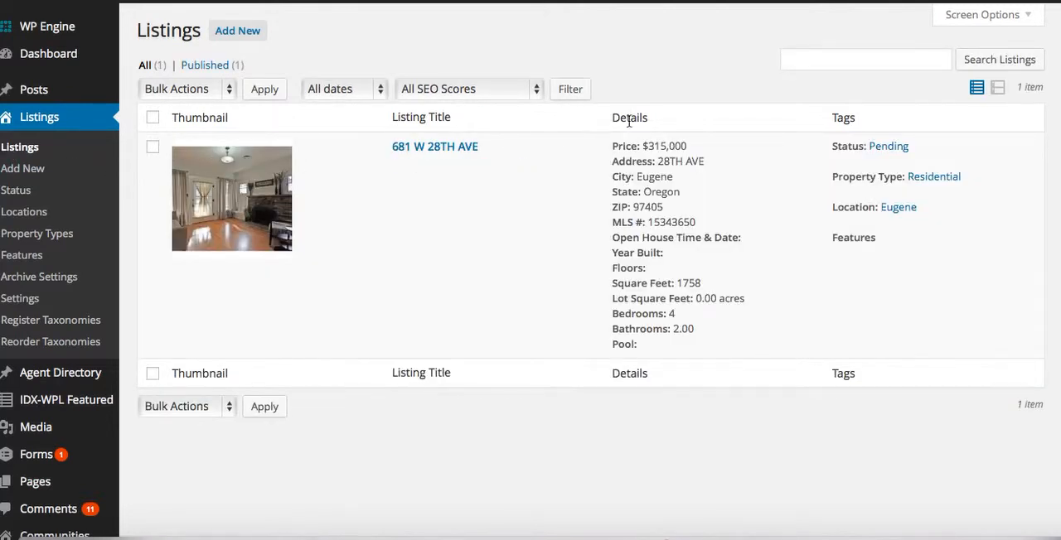
{"action": "mouse_move", "coordinate": [435, 146]}
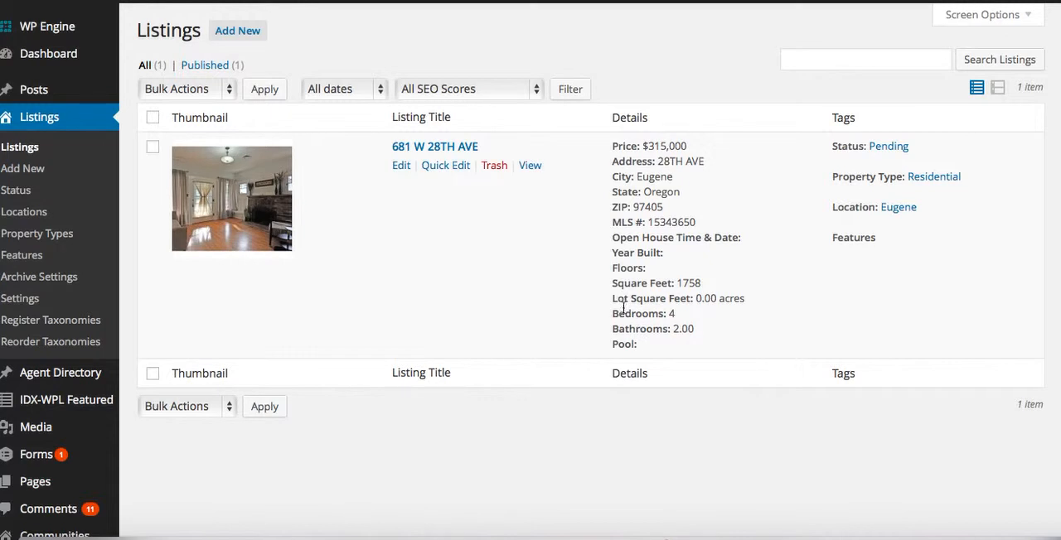
{"action": "mouse_move", "coordinate": [531, 166]}
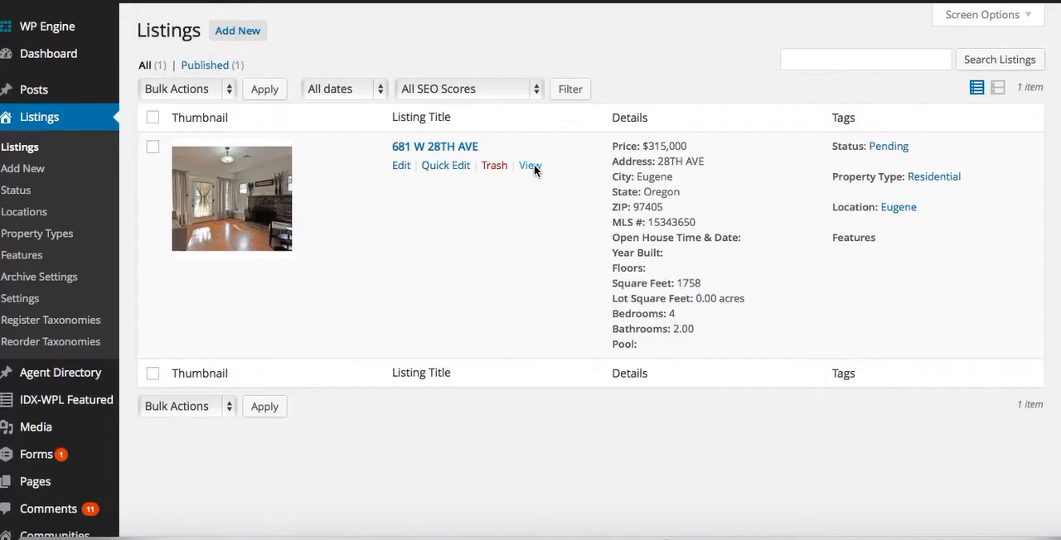
View the live 681 W 28TH AVE listing page, reading its description and property details
{"action": "left_click", "coordinate": [531, 165]}
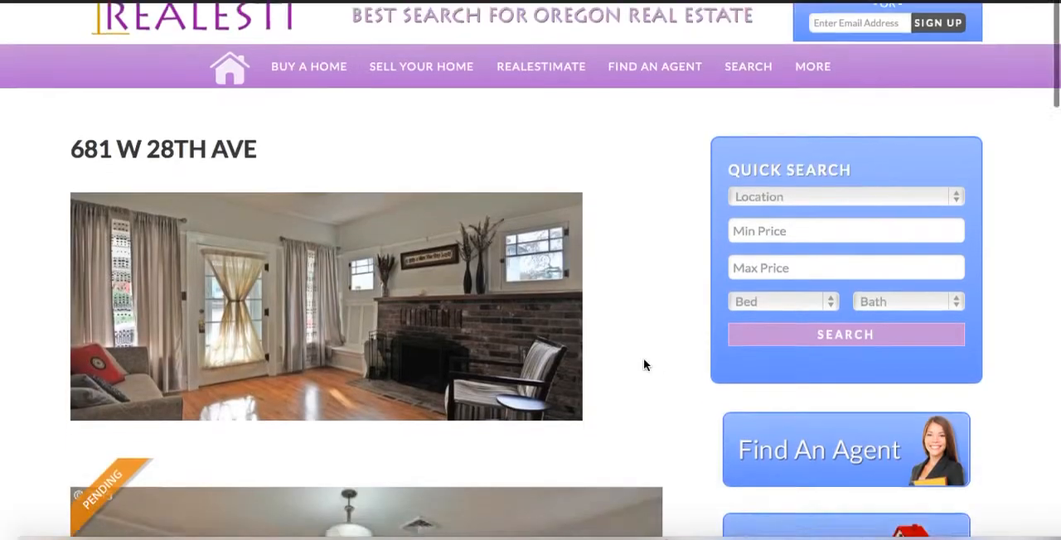
{"action": "scroll", "scroll_direction": "down", "scroll_amount": 3}
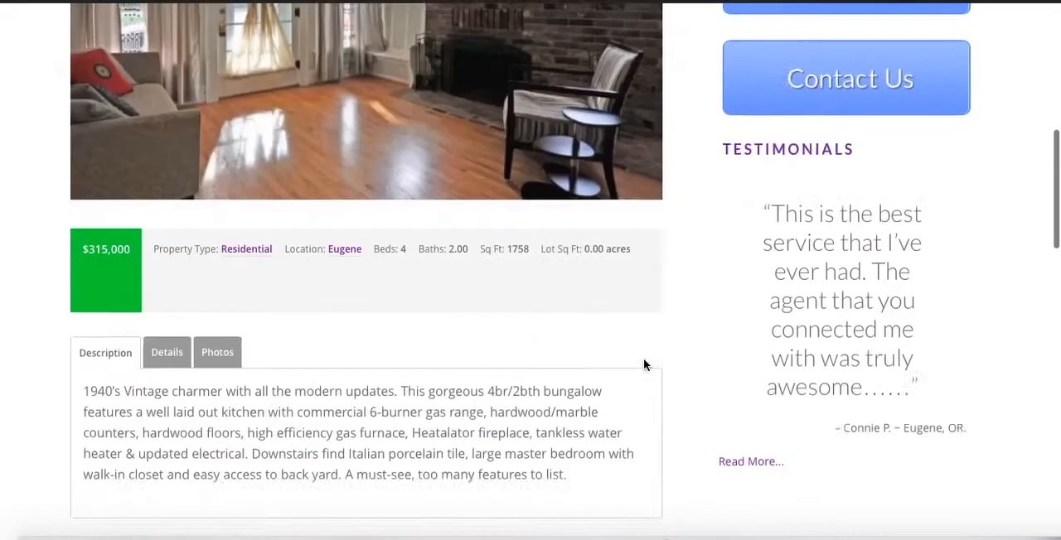
{"action": "scroll", "scroll_direction": "down", "scroll_amount": 3}
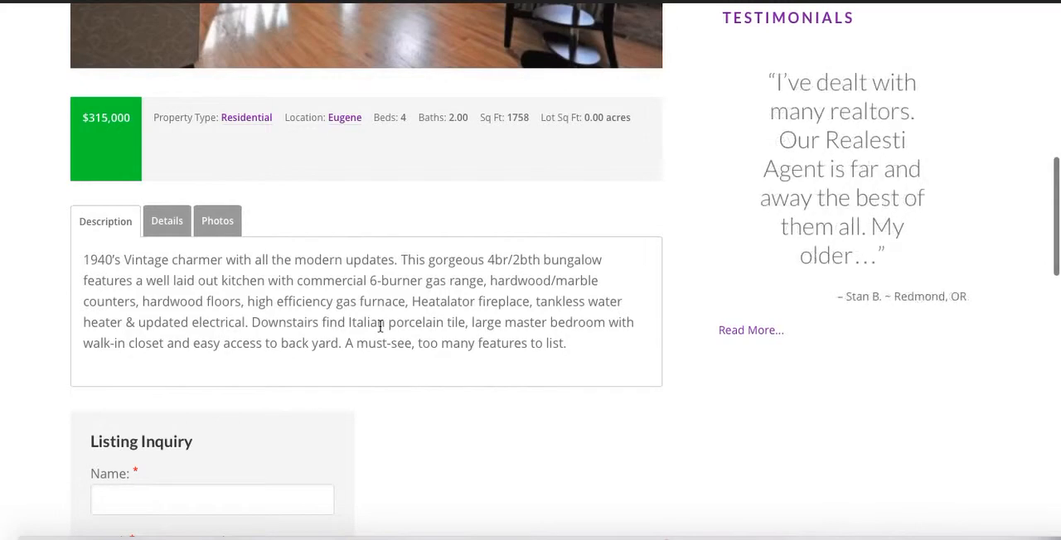
{"action": "left_click", "coordinate": [166, 221]}
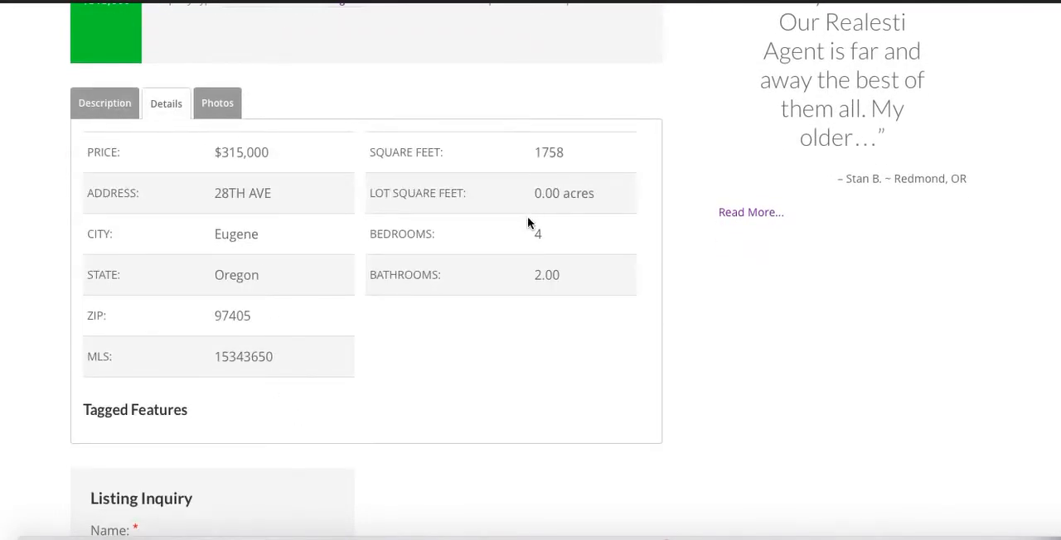
Browse through the listing's photo gallery on the Realesti page
{"action": "left_click", "coordinate": [215, 103]}
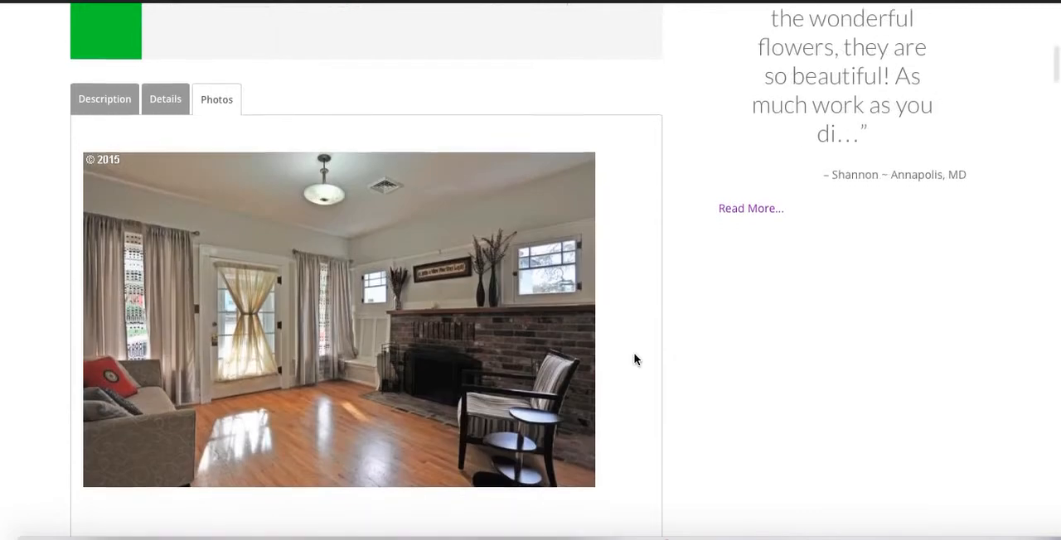
{"action": "scroll", "scroll_direction": "down", "scroll_amount": 3}
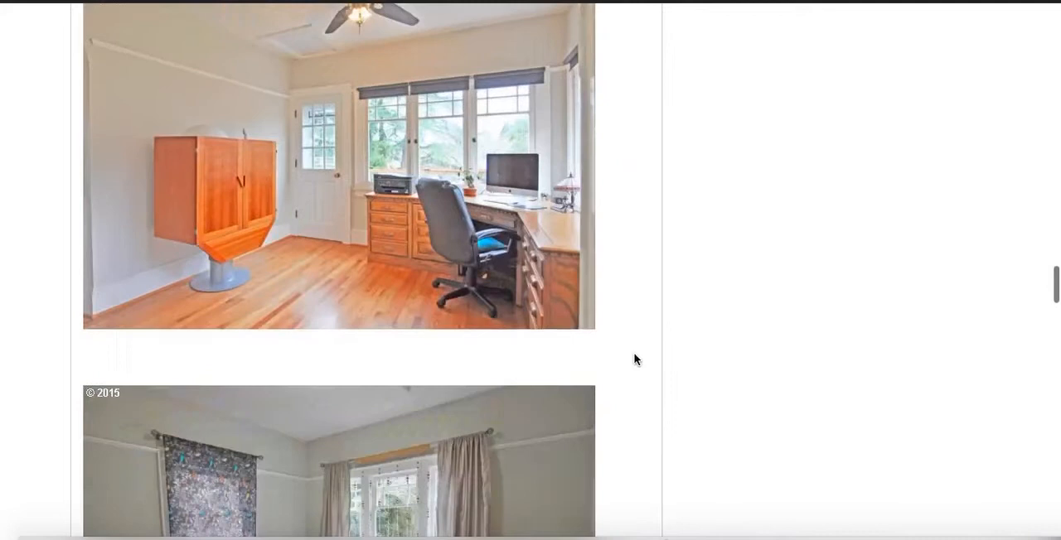
{"action": "scroll", "scroll_direction": "down", "scroll_amount": 3}
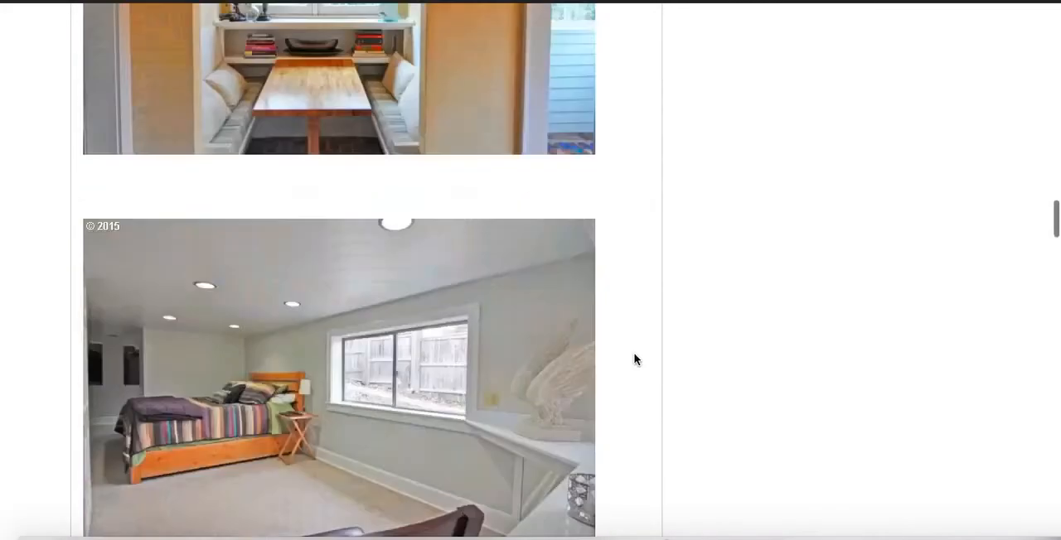
{"action": "scroll", "scroll_direction": "down", "scroll_amount": 3}
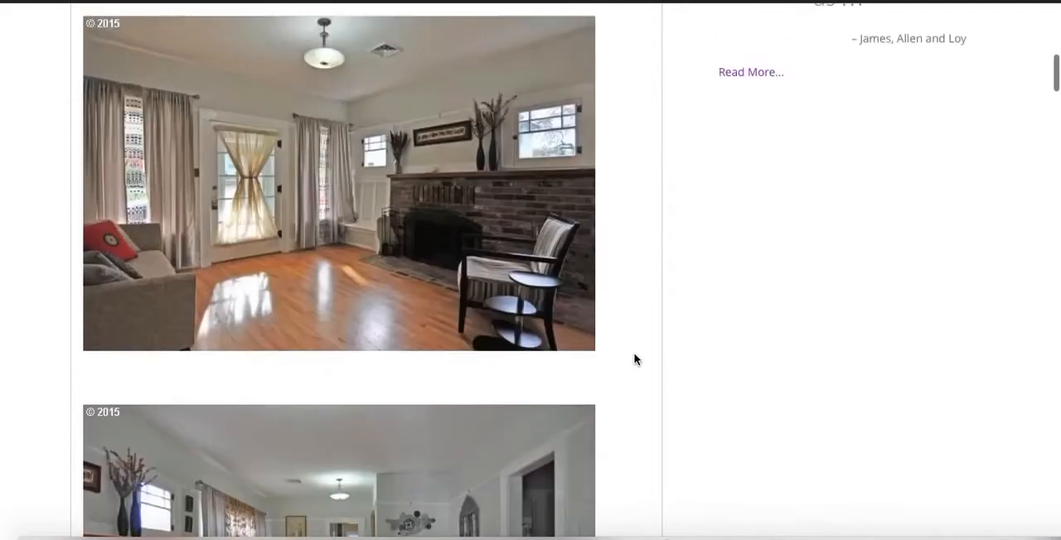
{"action": "scroll", "scroll_direction": "down", "scroll_amount": 3}
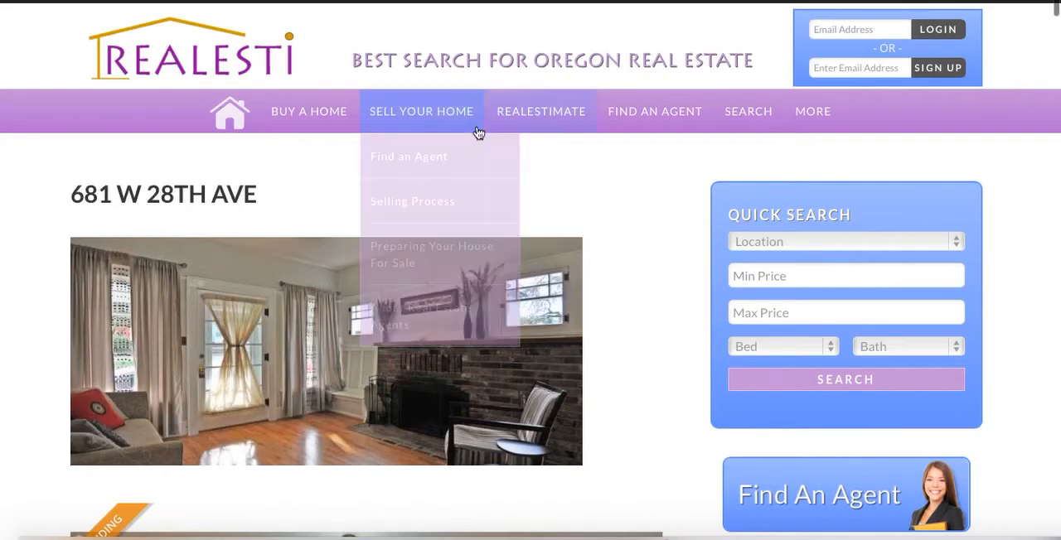
{"action": "mouse_move", "coordinate": [610, 292]}
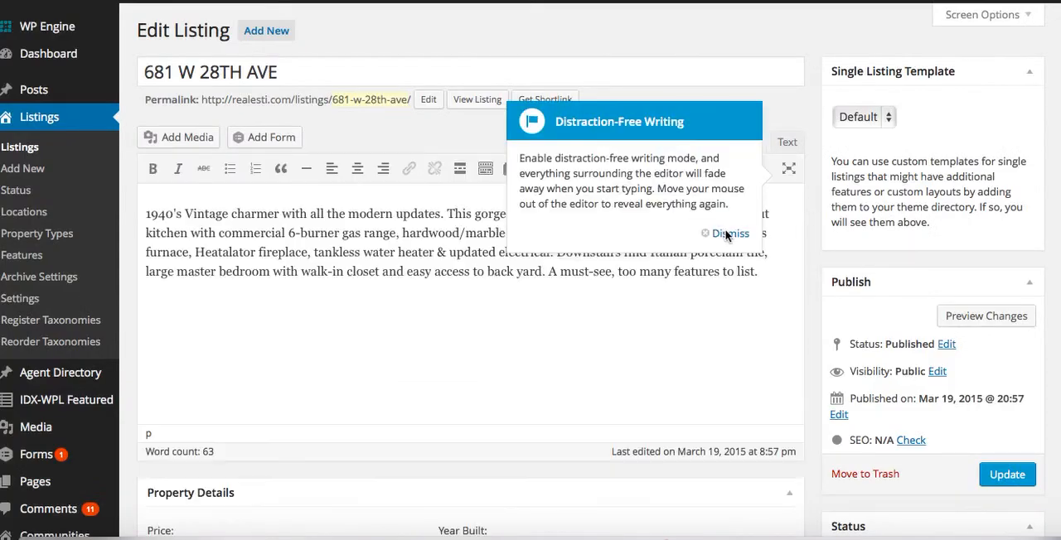
Dismiss the Distraction-Free Writing tip and review the listing's Property Details fields
{"action": "left_click", "coordinate": [729, 232]}
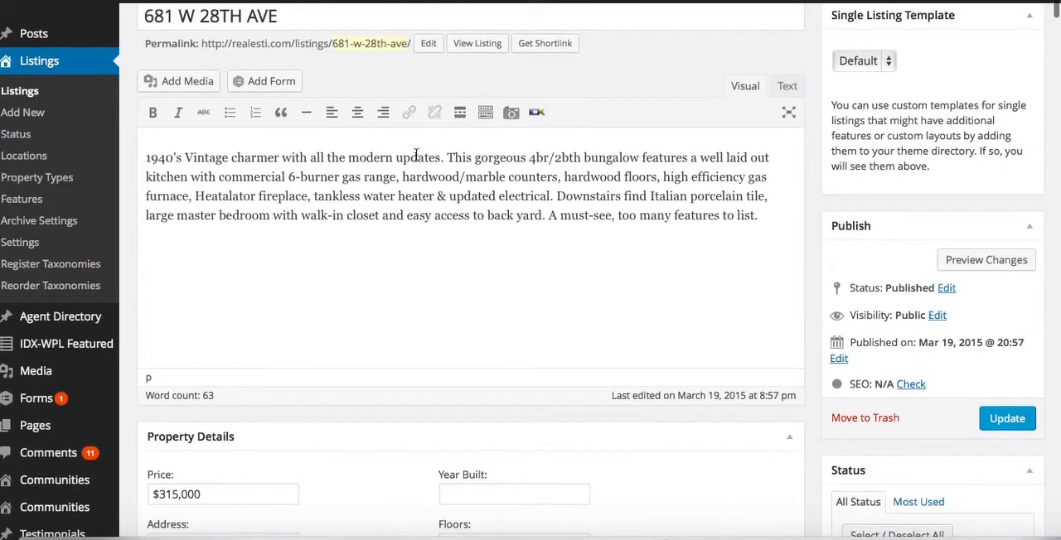
{"action": "scroll", "scroll_direction": "down", "scroll_amount": 3}
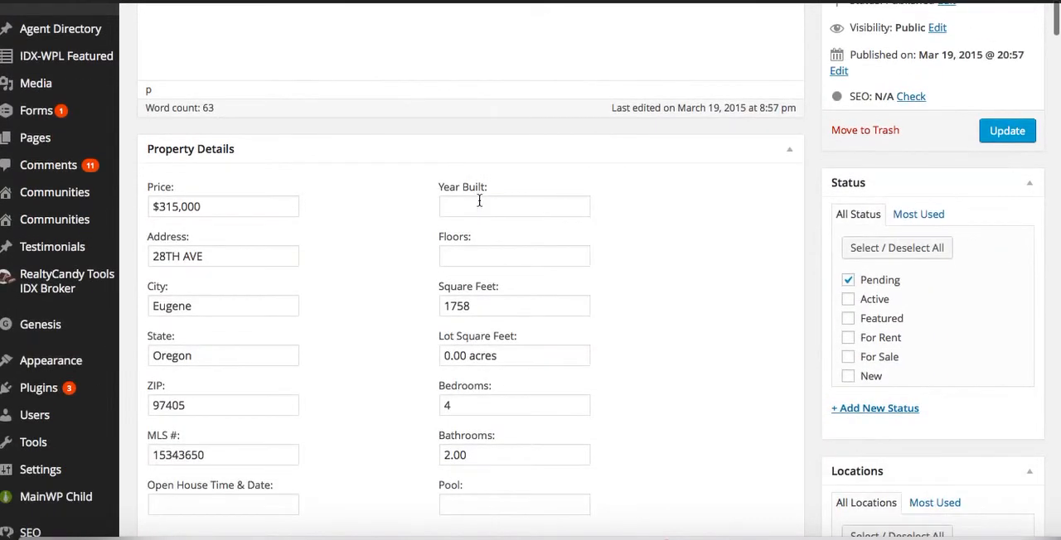
{"action": "scroll", "scroll_direction": "down", "scroll_amount": 3}
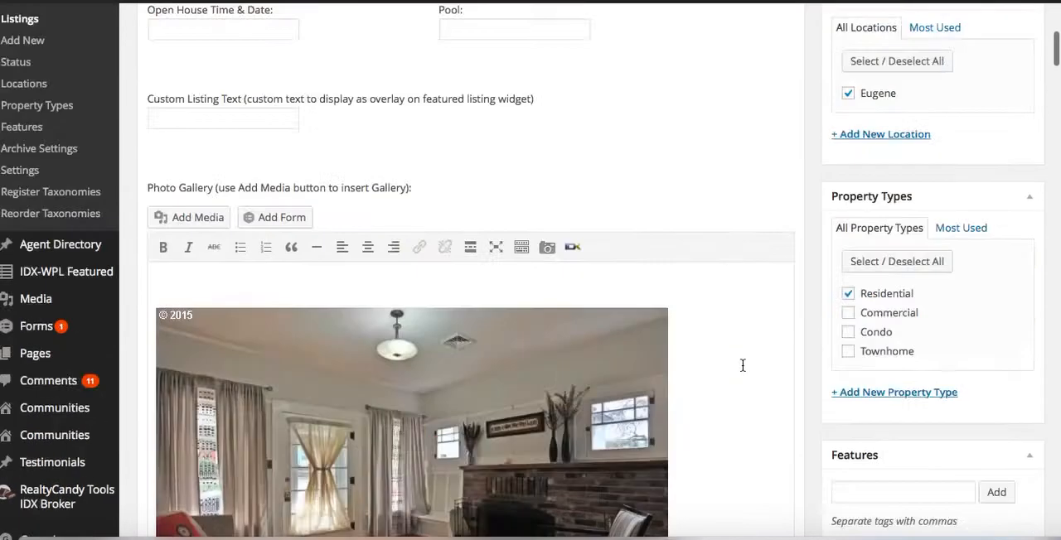
{"action": "scroll", "scroll_direction": "up", "scroll_amount": 3}
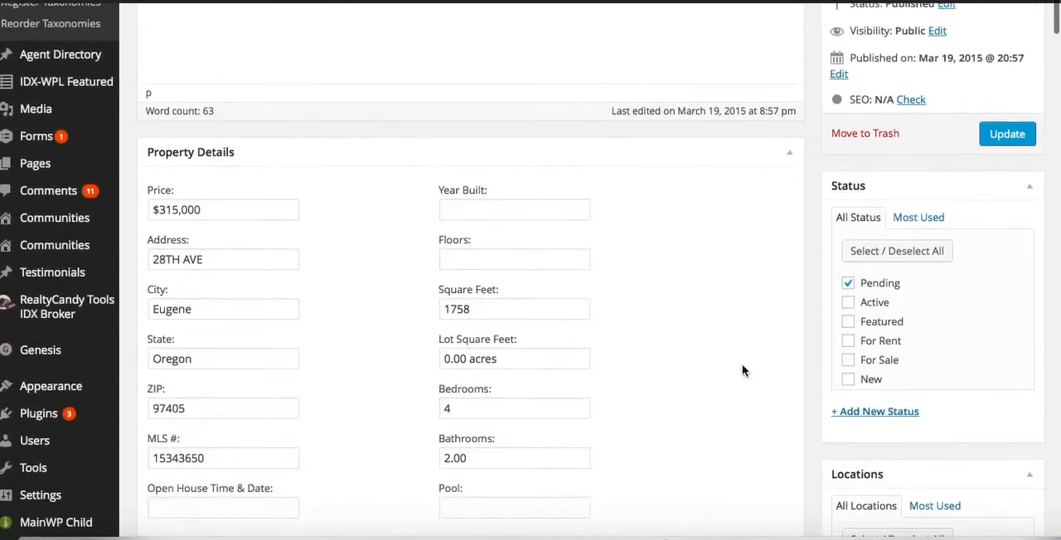
{"action": "scroll", "scroll_direction": "down", "scroll_amount": 3}
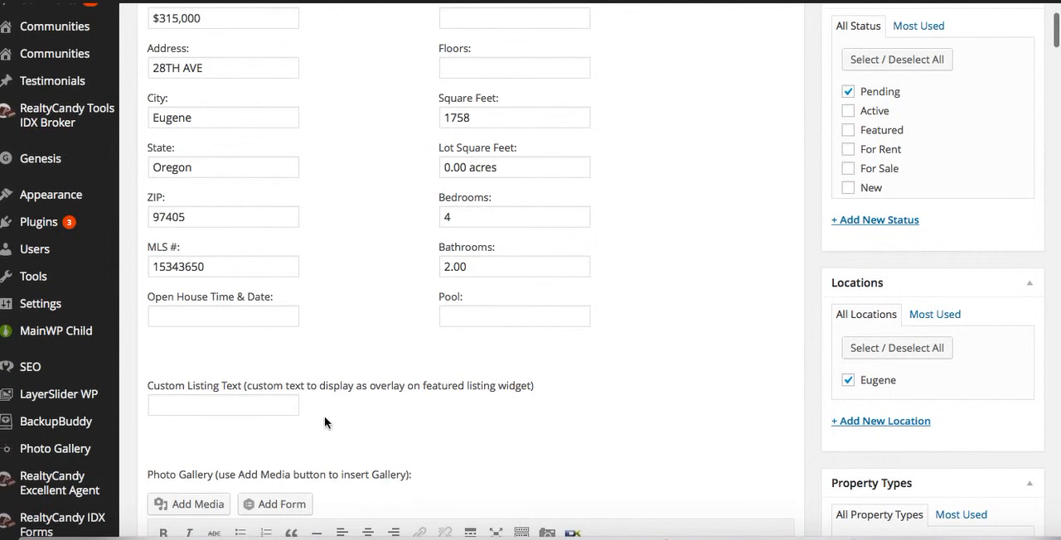
Review the Photo Gallery and the blank Additional Details and layout settings
{"action": "scroll", "scroll_direction": "down", "scroll_amount": 3}
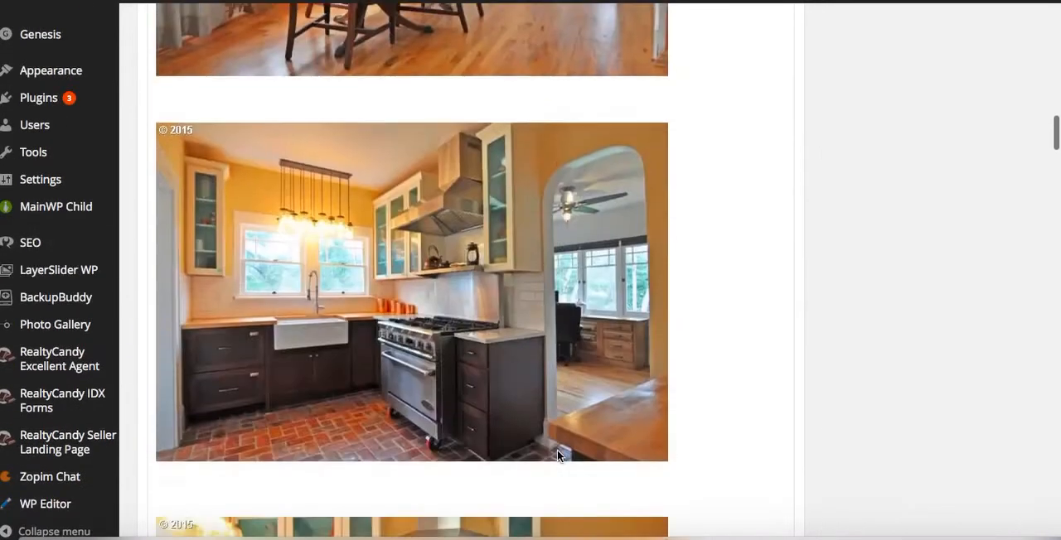
{"action": "scroll", "scroll_direction": "down", "scroll_amount": 3}
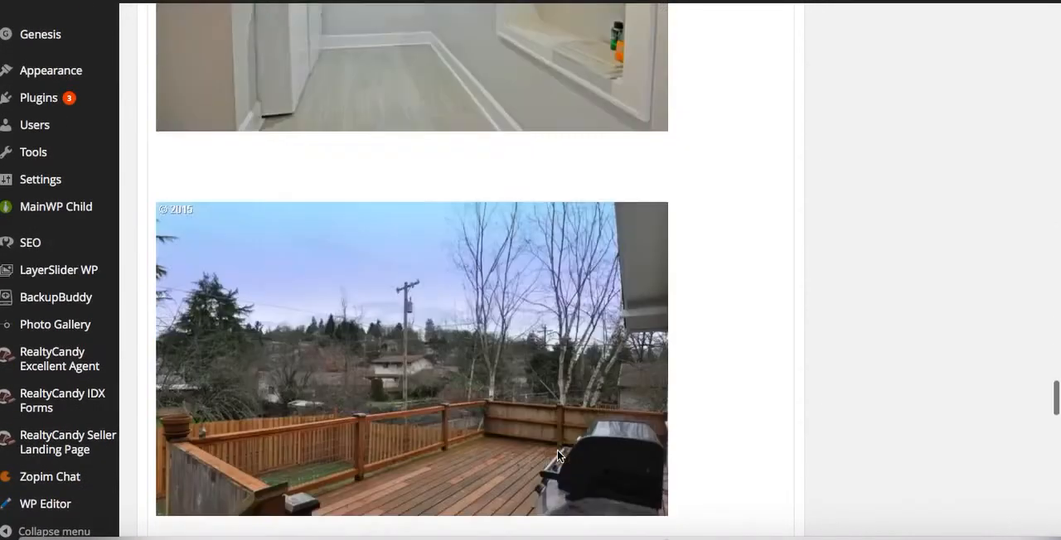
{"action": "scroll", "scroll_direction": "down", "scroll_amount": 3}
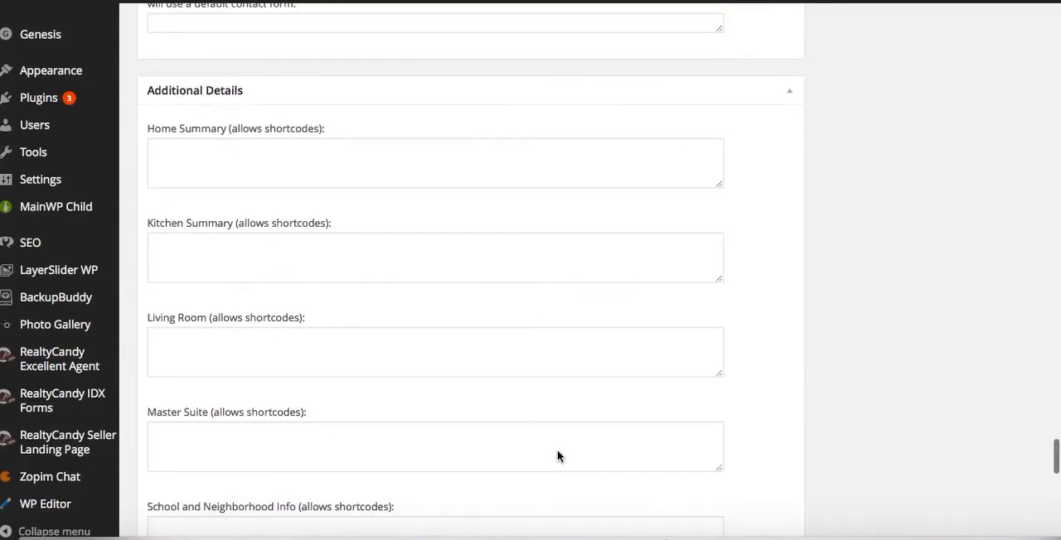
{"action": "scroll", "scroll_direction": "down", "scroll_amount": 3}
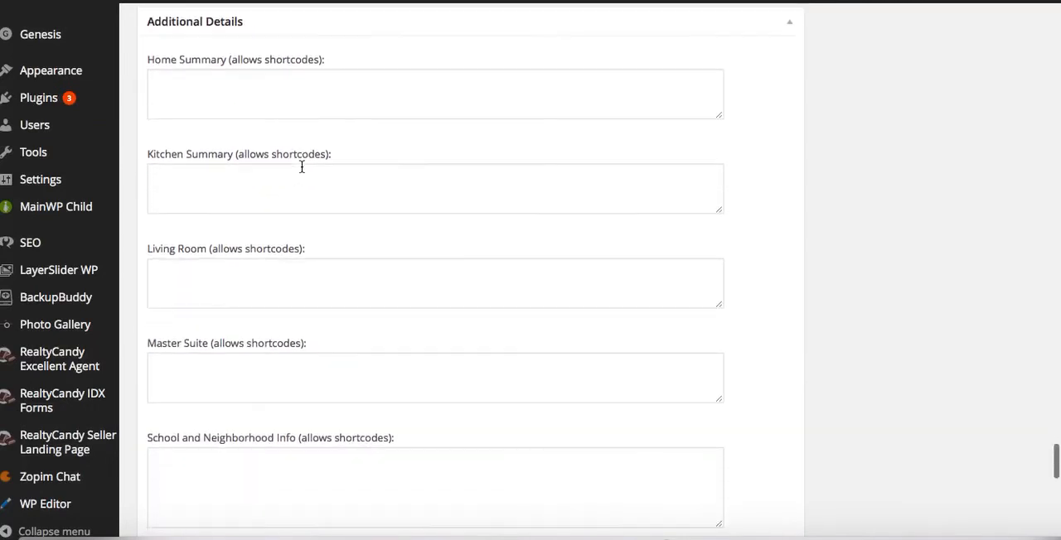
{"action": "scroll", "scroll_direction": "down", "scroll_amount": 3}
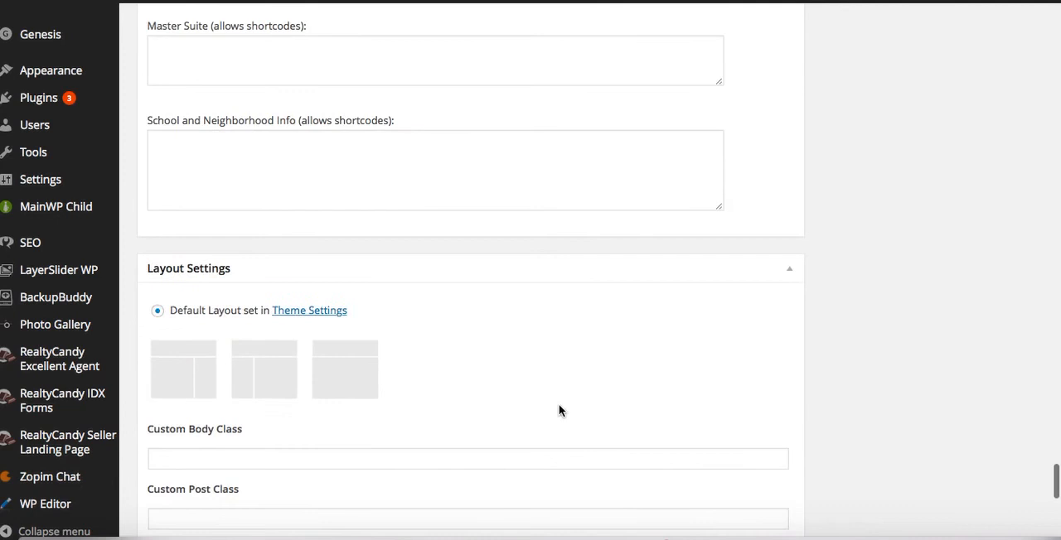